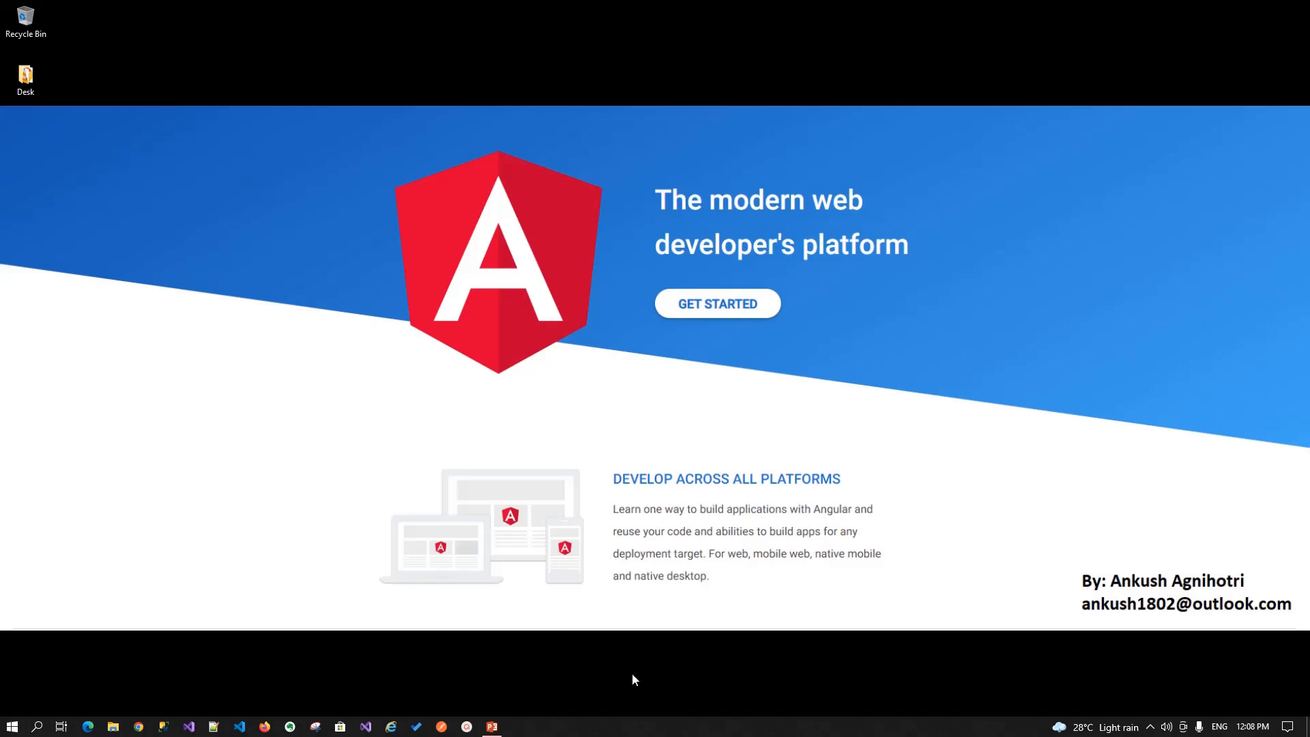
Bring the Angular deck to the front in PowerPoint, landing on the 'What is Angular?' slide.
left_click(491, 724)
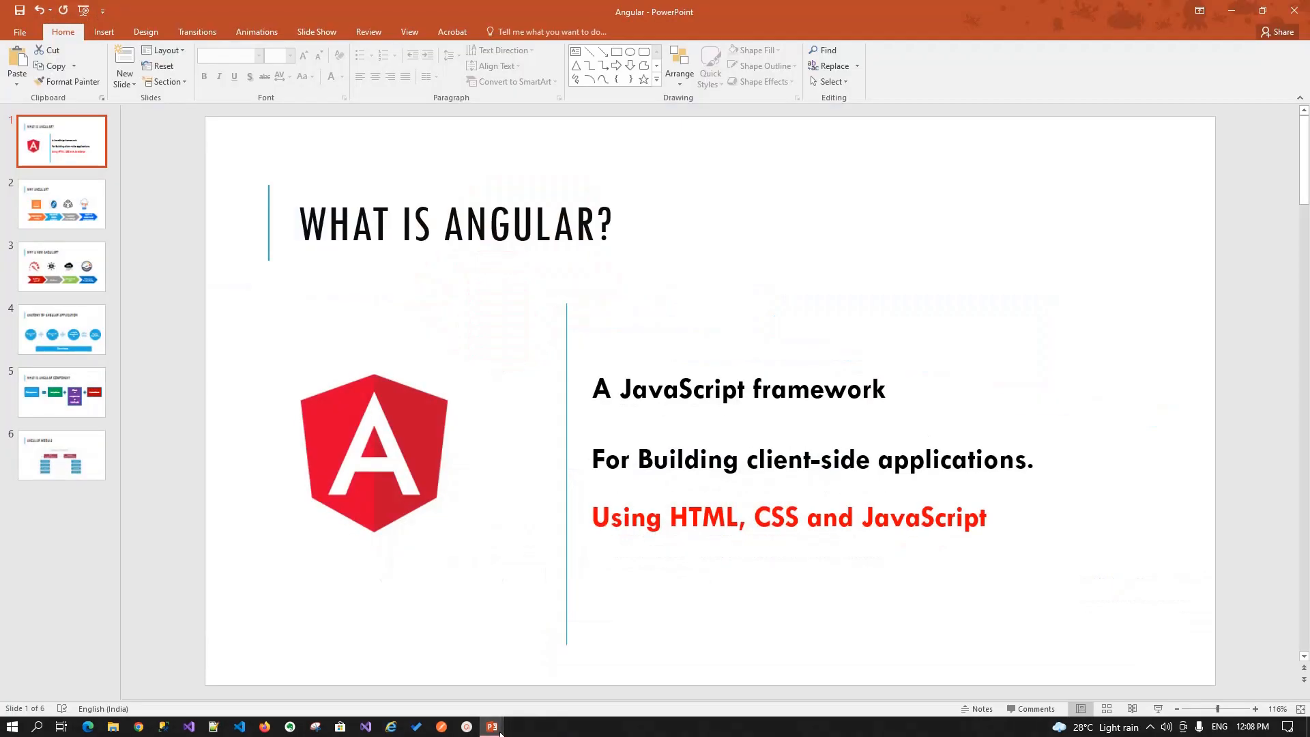